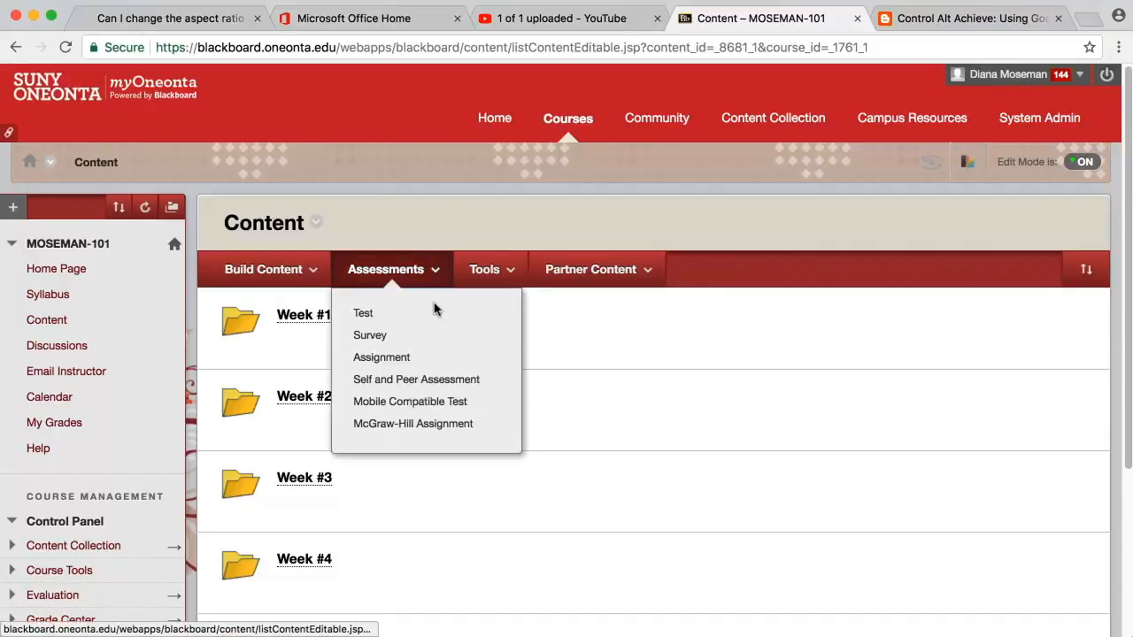
{"action": "mouse_move", "coordinate": [383, 358]}
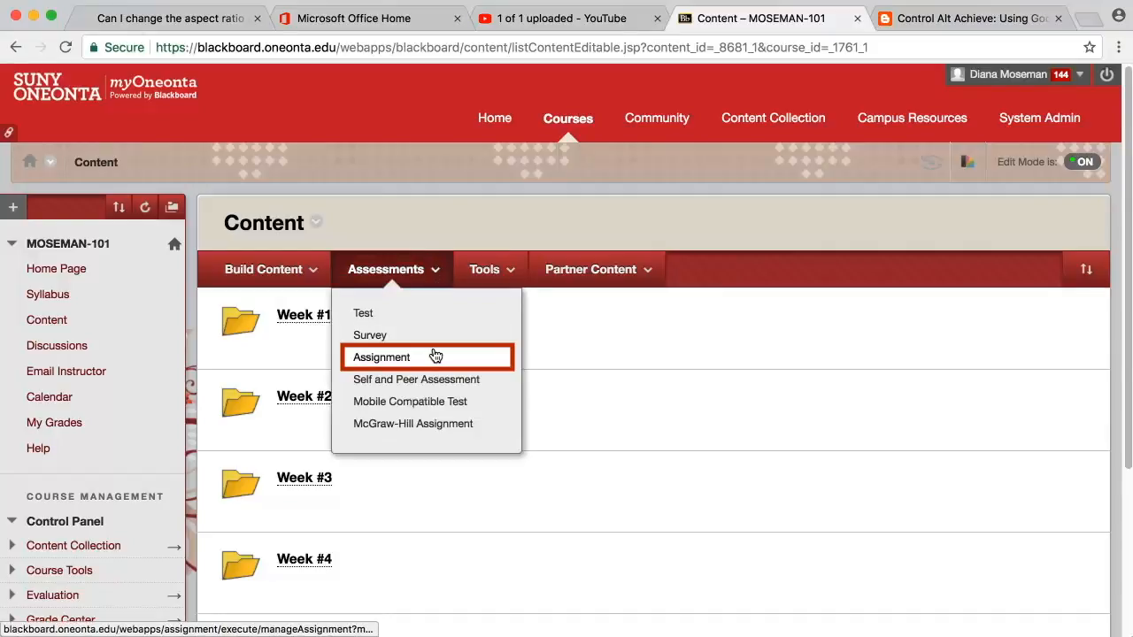
Step: Start a new Assignment from the Assessments menu on the Content page
{"action": "left_click", "coordinate": [382, 357]}
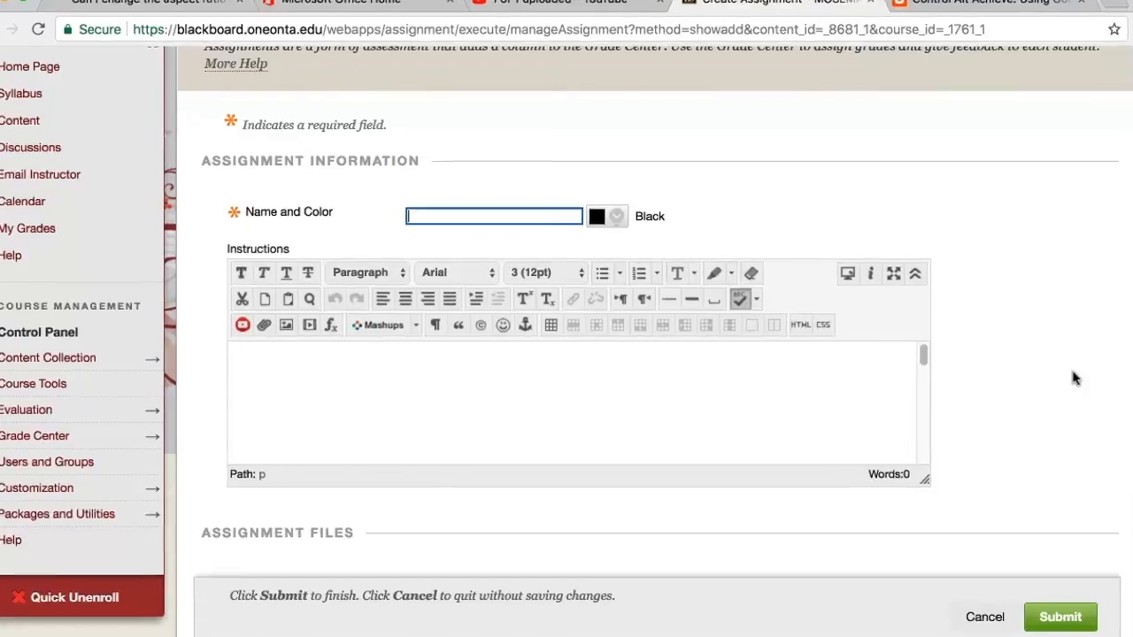
Step: Name it 'Assignment #1 - Google Keep' and select 'Google Docs' in the instructions for linking
{"action": "type", "text": "Assignment #1 - Google Keep"}
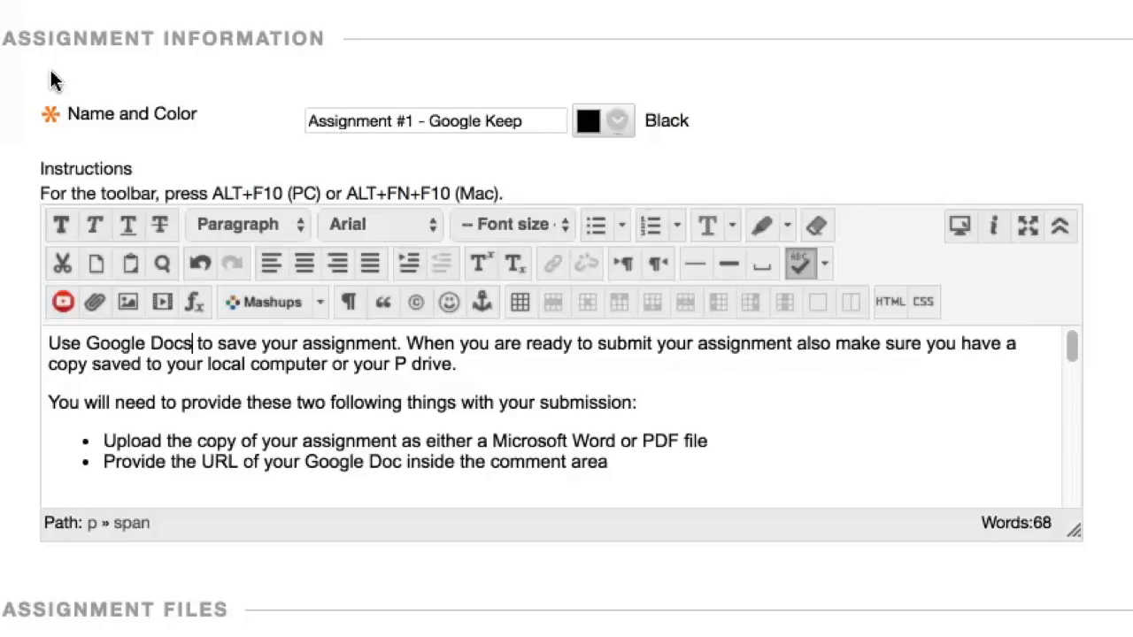
{"action": "double_click", "coordinate": [138, 344]}
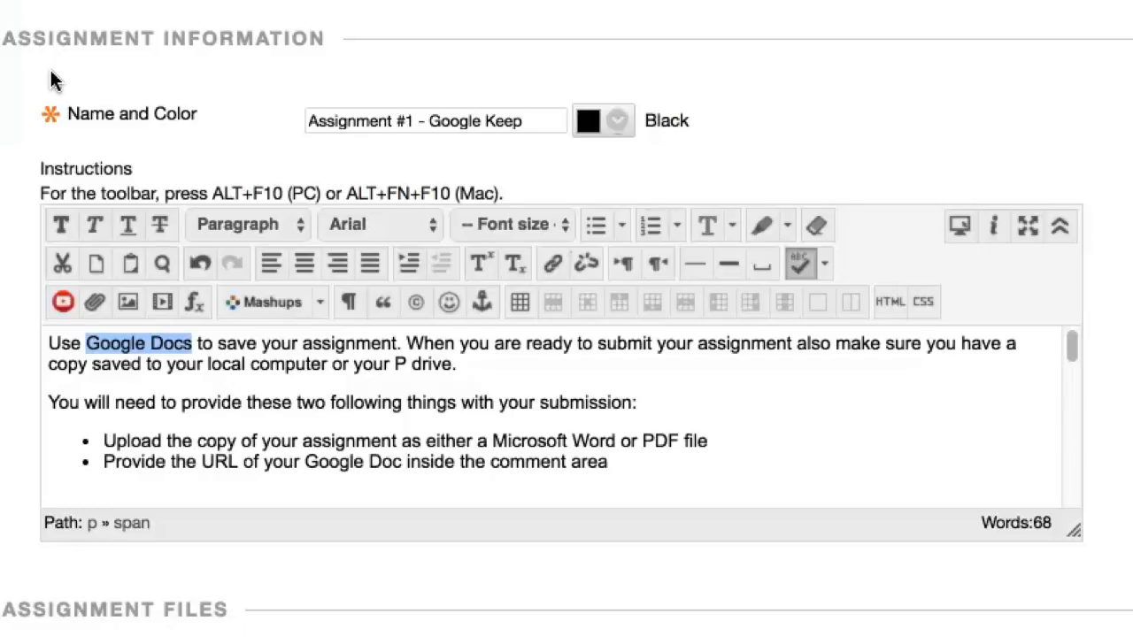
{"action": "mouse_move", "coordinate": [549, 202]}
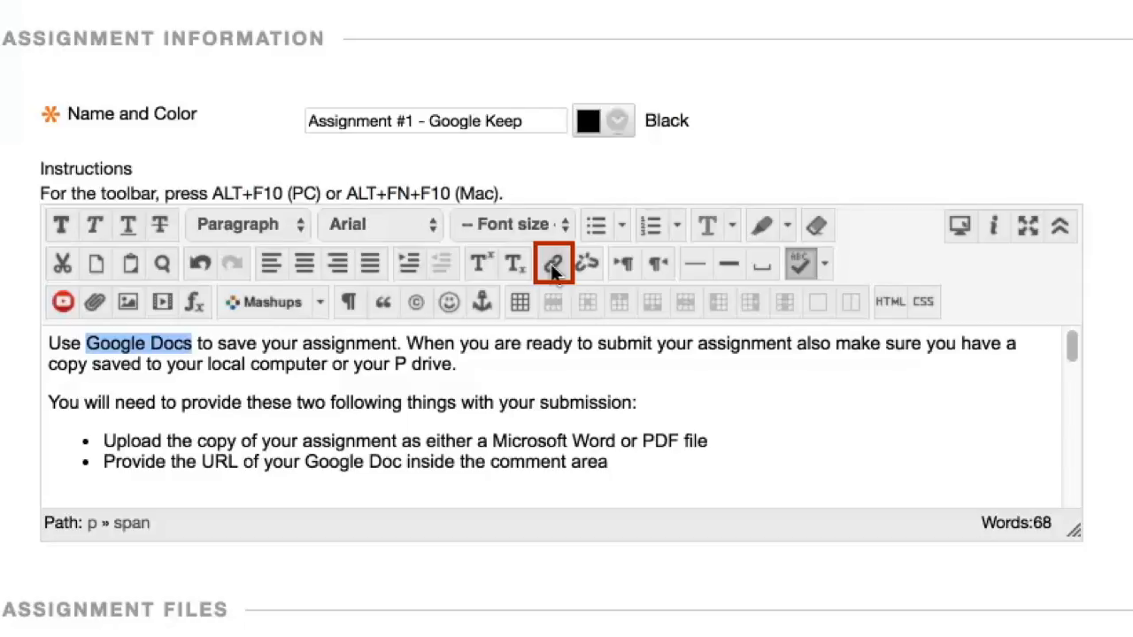
{"action": "mouse_move", "coordinate": [552, 262]}
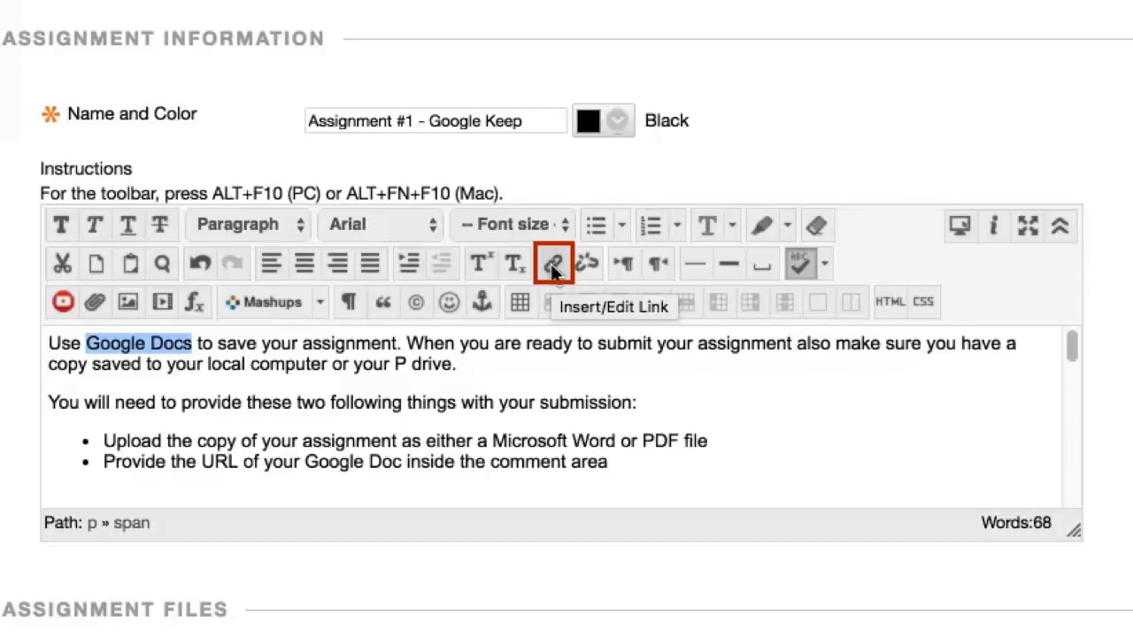
{"action": "left_click", "coordinate": [552, 262]}
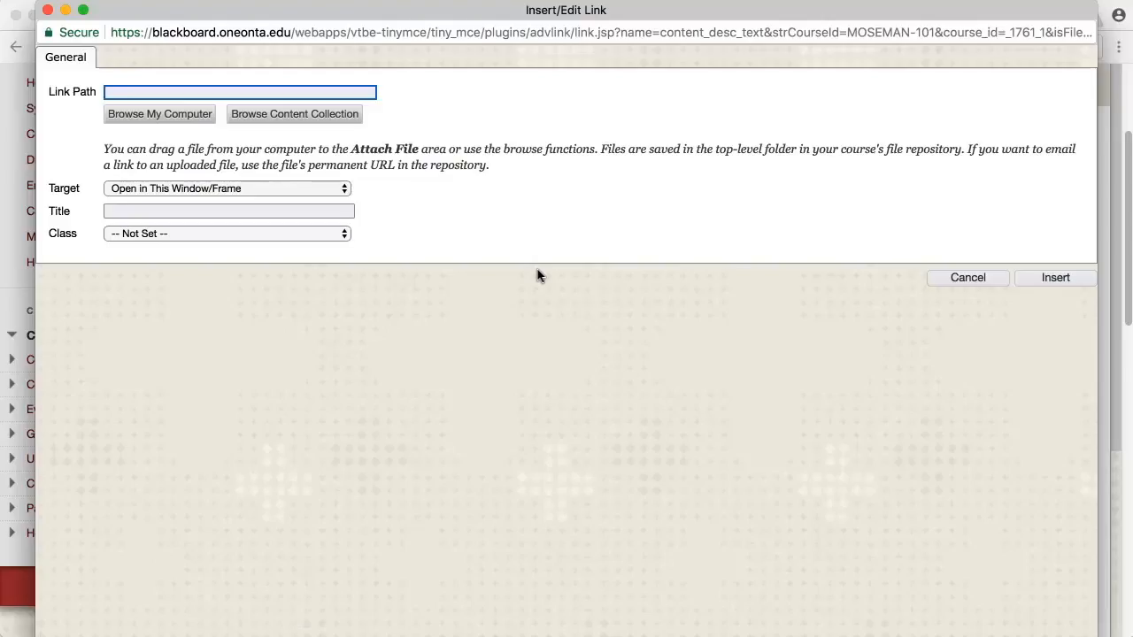
{"action": "type", "text": "h"}
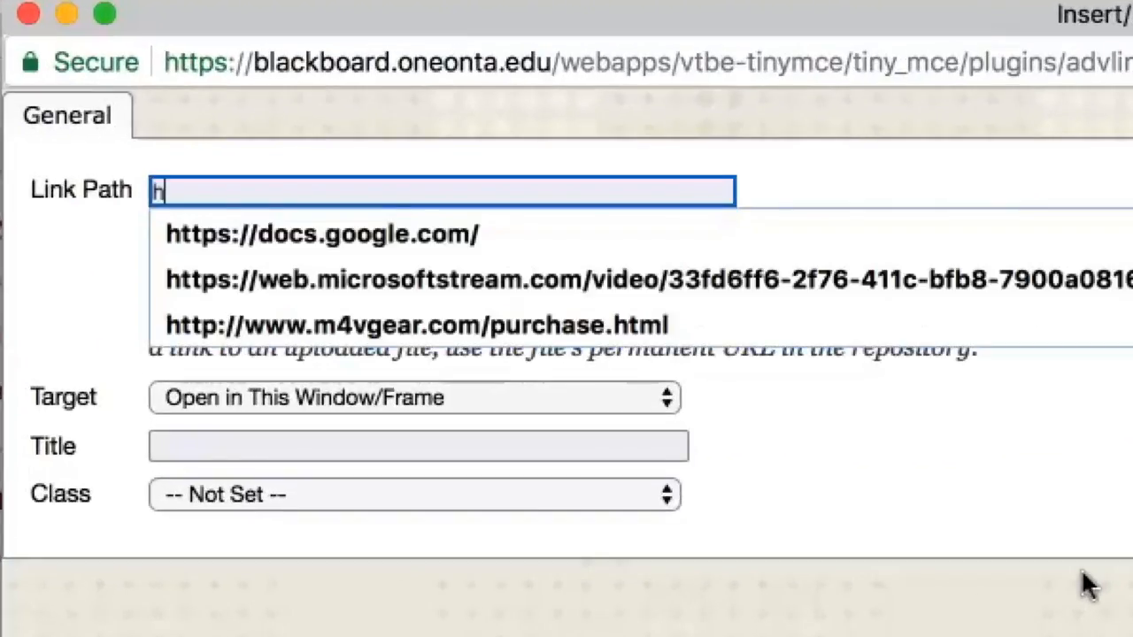
{"action": "left_click", "coordinate": [323, 234]}
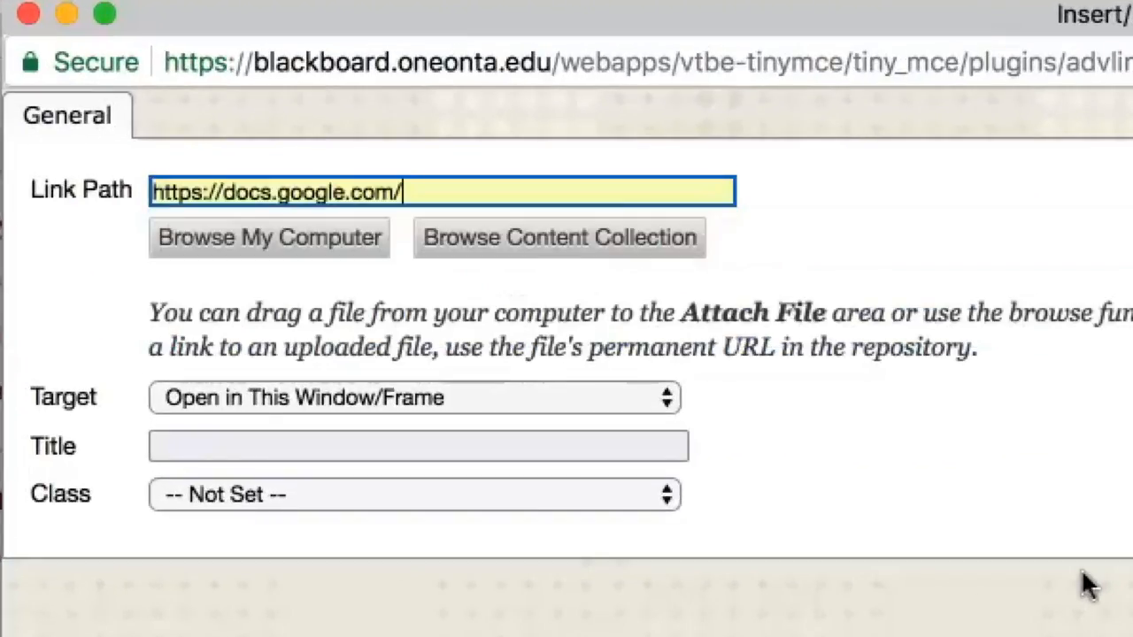
{"action": "left_click", "coordinate": [414, 397]}
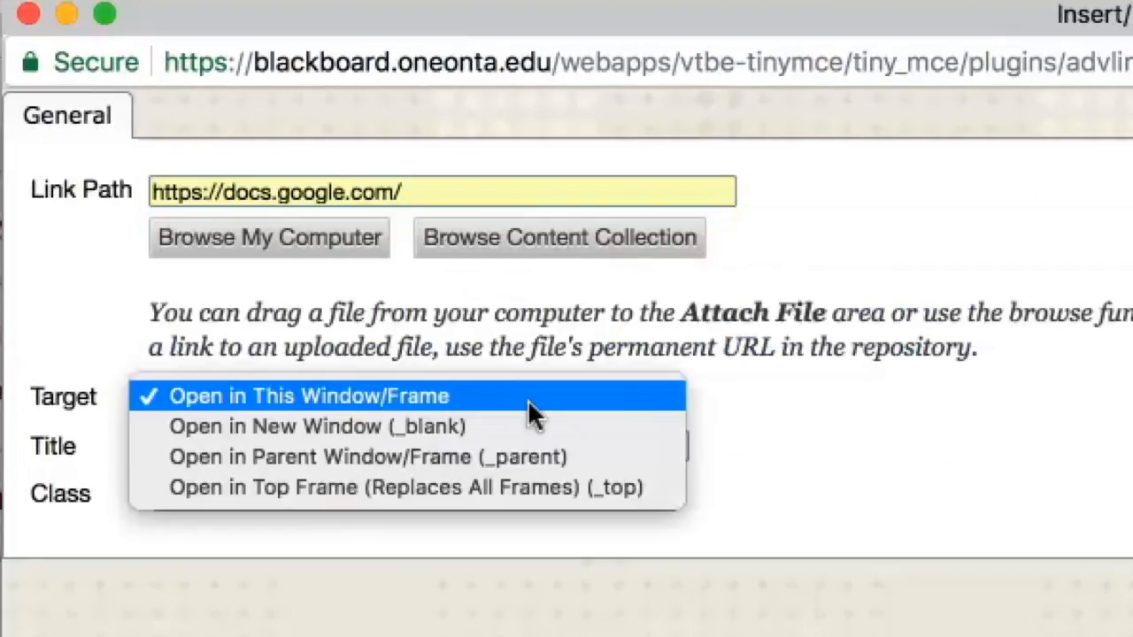
{"action": "mouse_move", "coordinate": [540, 427]}
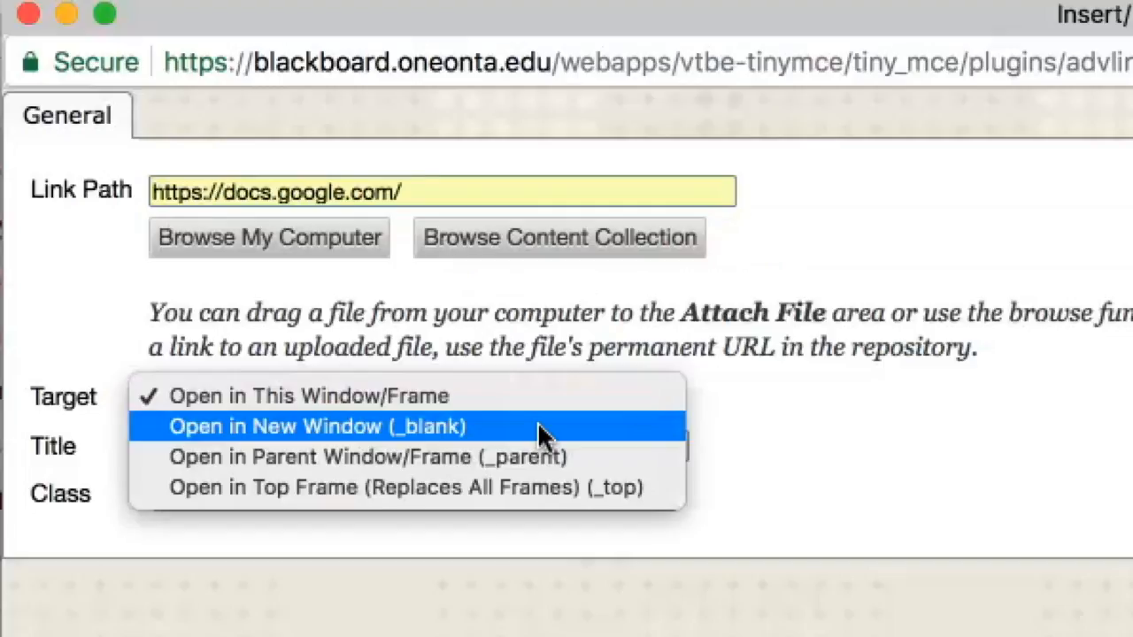
{"action": "left_click", "coordinate": [316, 425]}
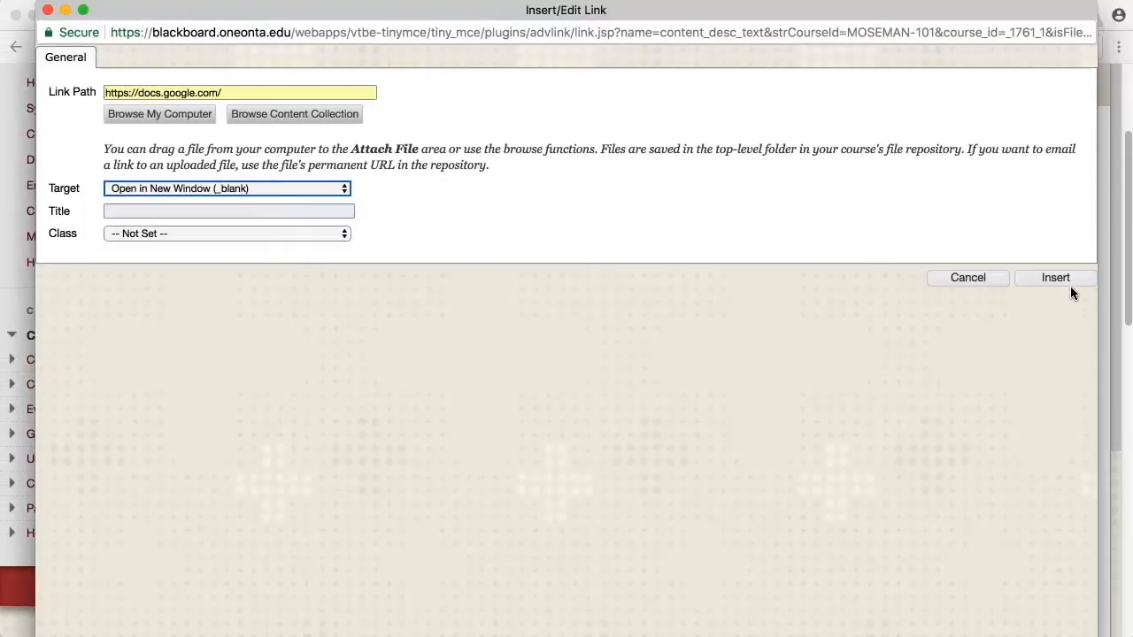
Step: Insert the Google Docs hyperlink and set Points Possible to 100
{"action": "left_click", "coordinate": [1055, 276]}
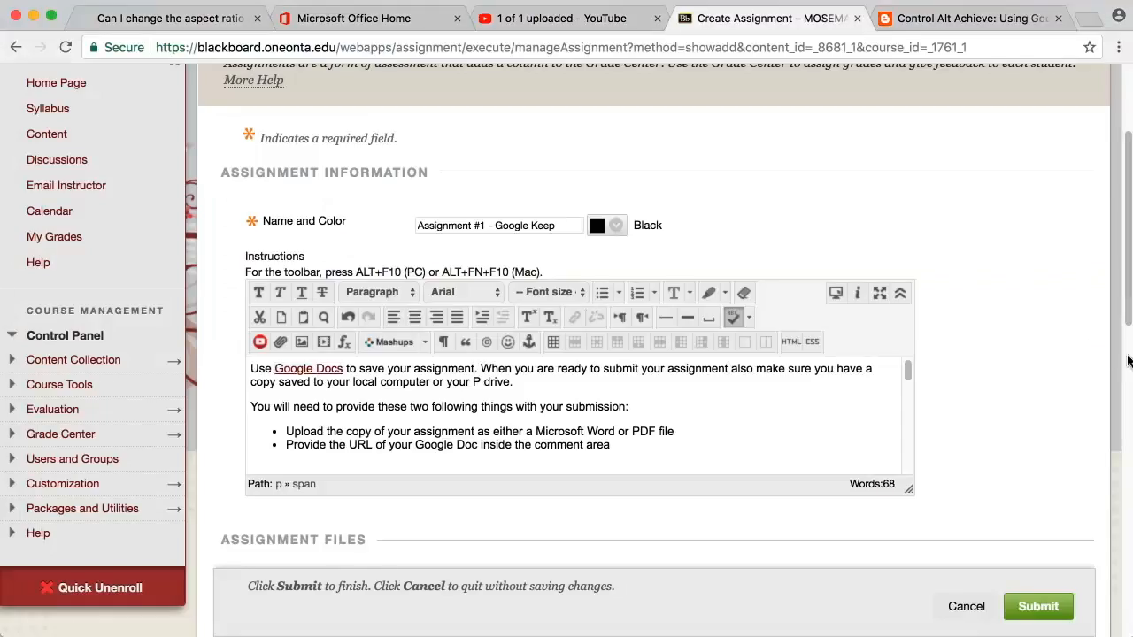
{"action": "scroll", "scroll_direction": "down", "scroll_amount": 3}
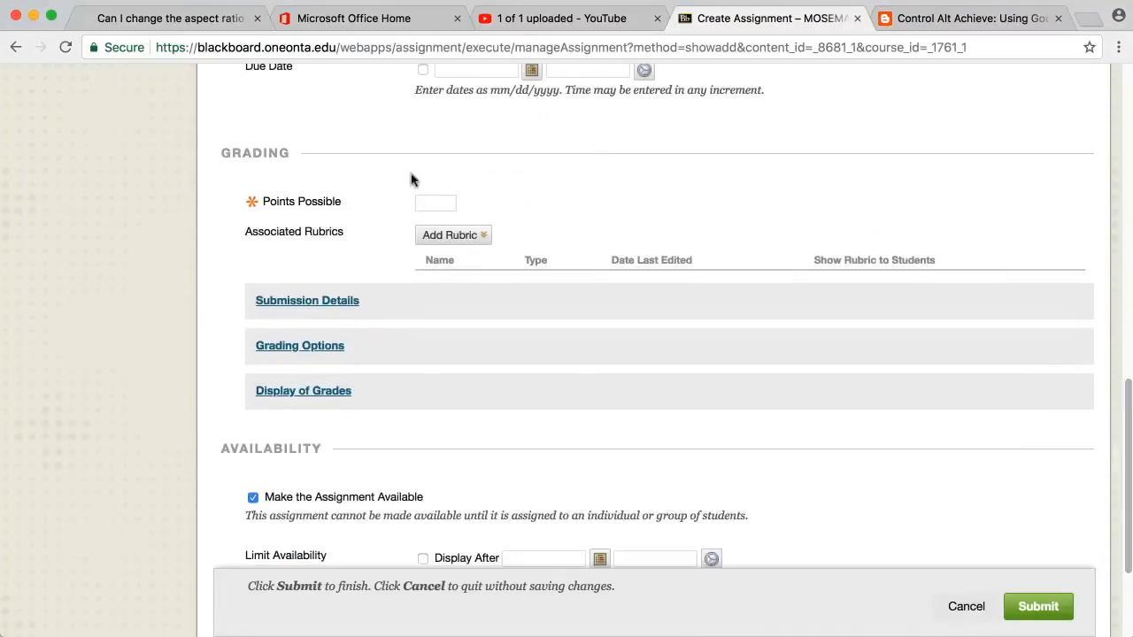
{"action": "type", "text": "100"}
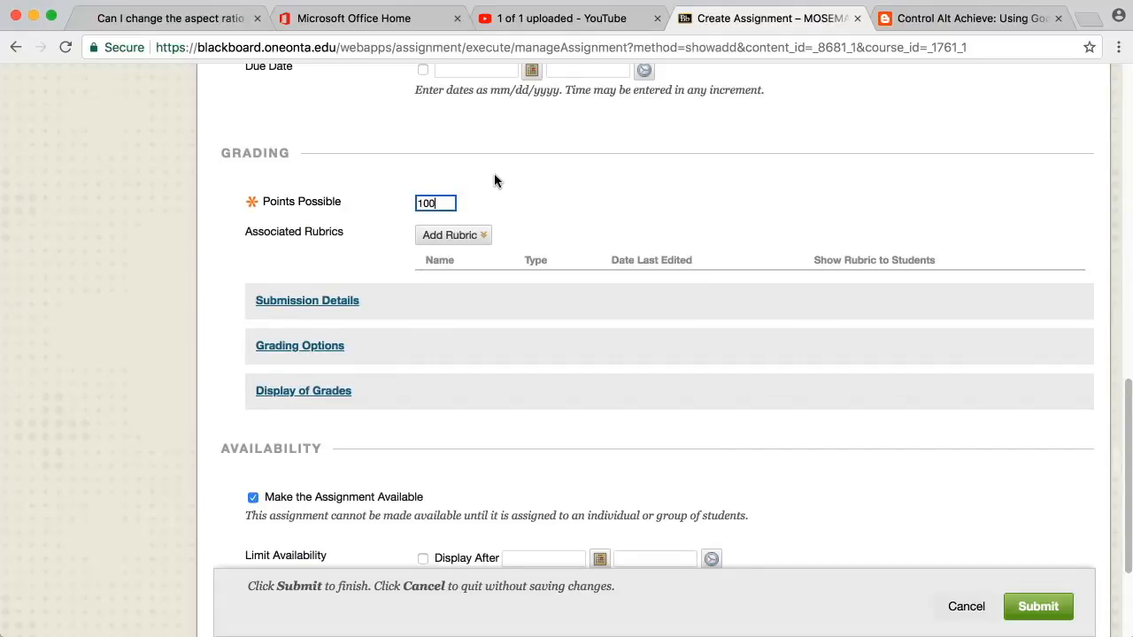
{"action": "scroll", "scroll_direction": "down", "scroll_amount": 3}
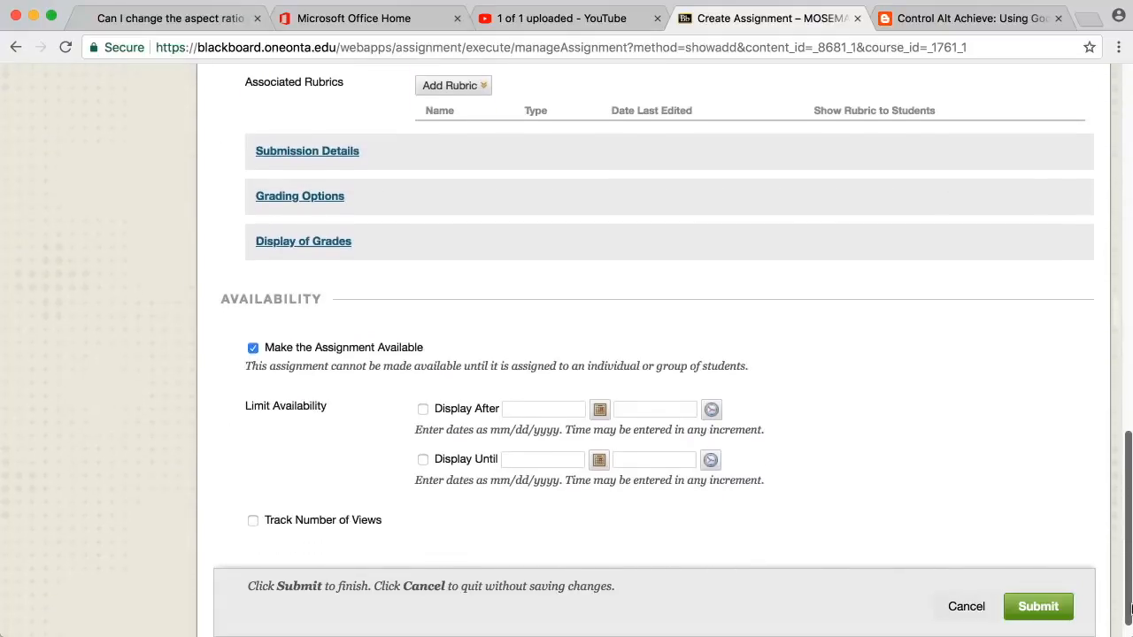